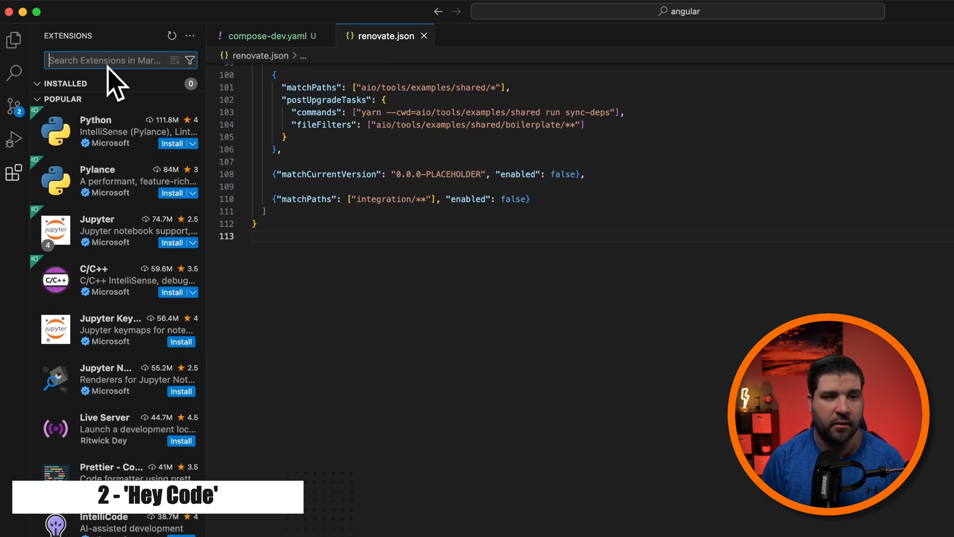
# - Install the GitHub Copilot extension and search for the VS Code Speech extension
pyautogui.write('copilot')
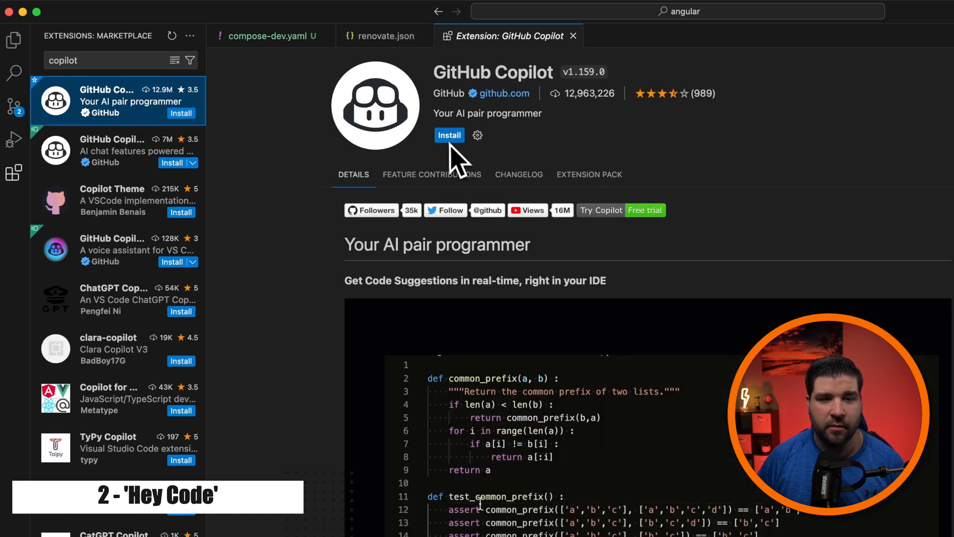
pyautogui.click(449, 135)
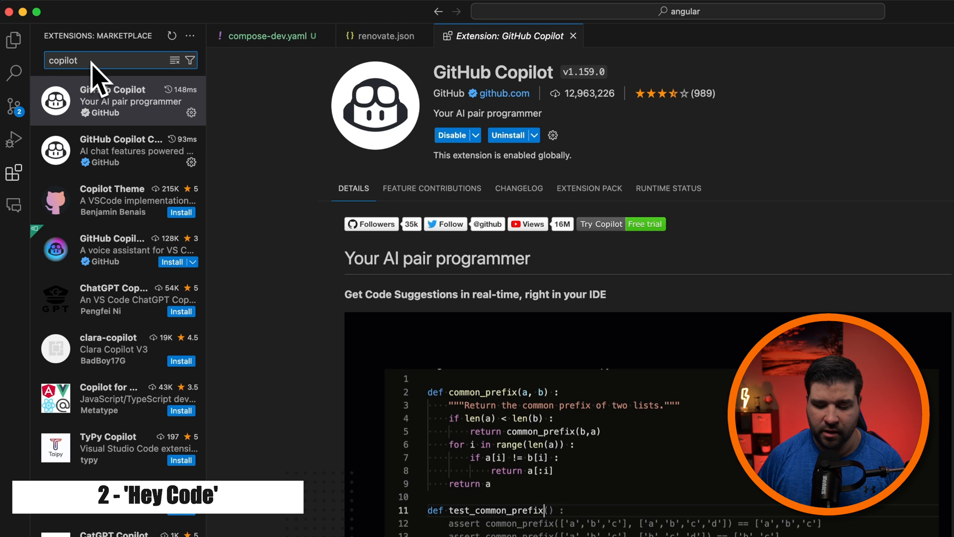
pyautogui.write('vs code speech')
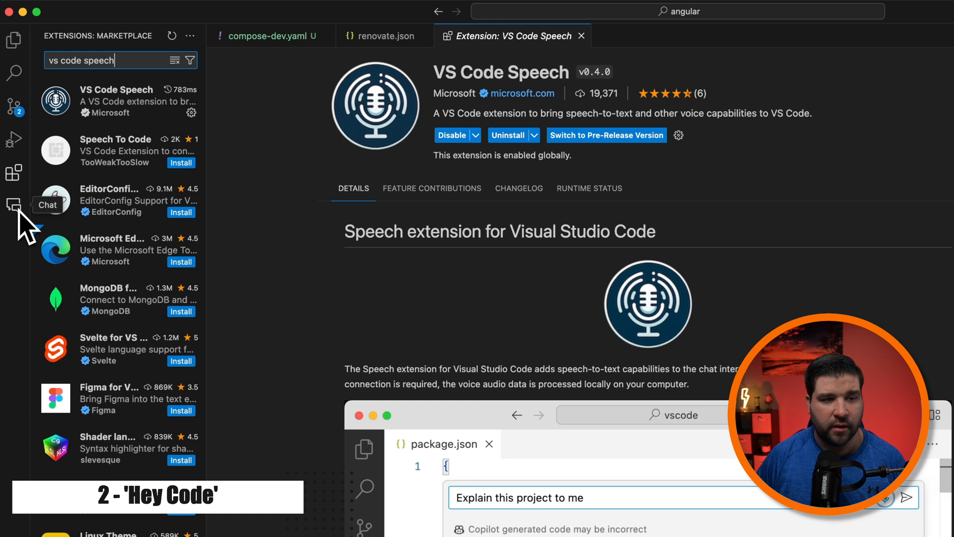
# - Show the Copilot chat view and allow Copilot to sign in with GitHub
pyautogui.click(13, 205)
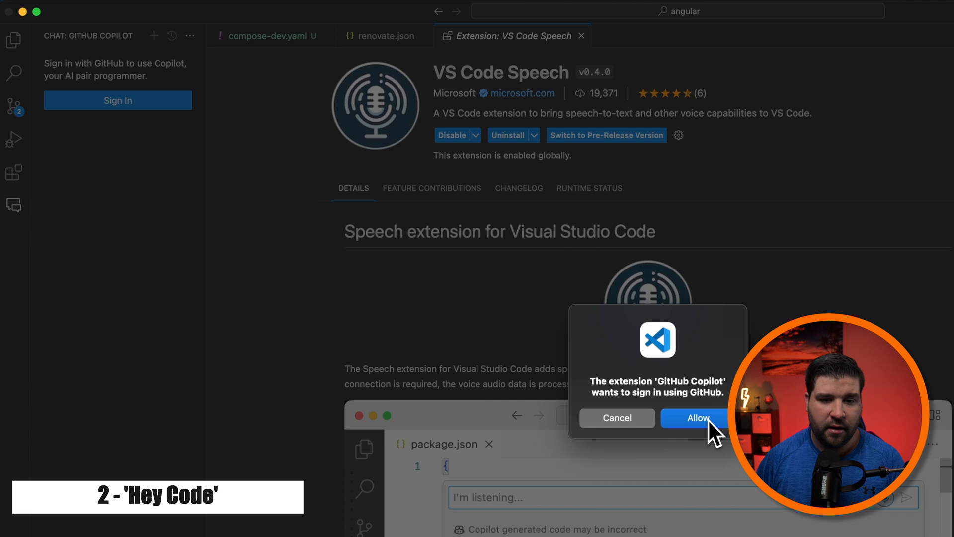
pyautogui.click(697, 418)
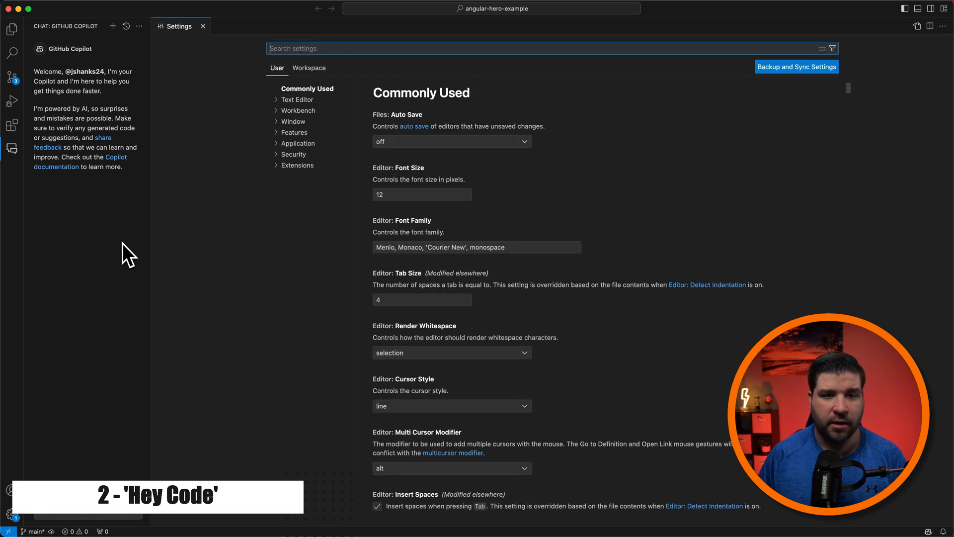
# - Narrow Settings to the voice Keyword Activation ('Hey Code') setting by searching 'keywordAc'
pyautogui.write('keywordAc')
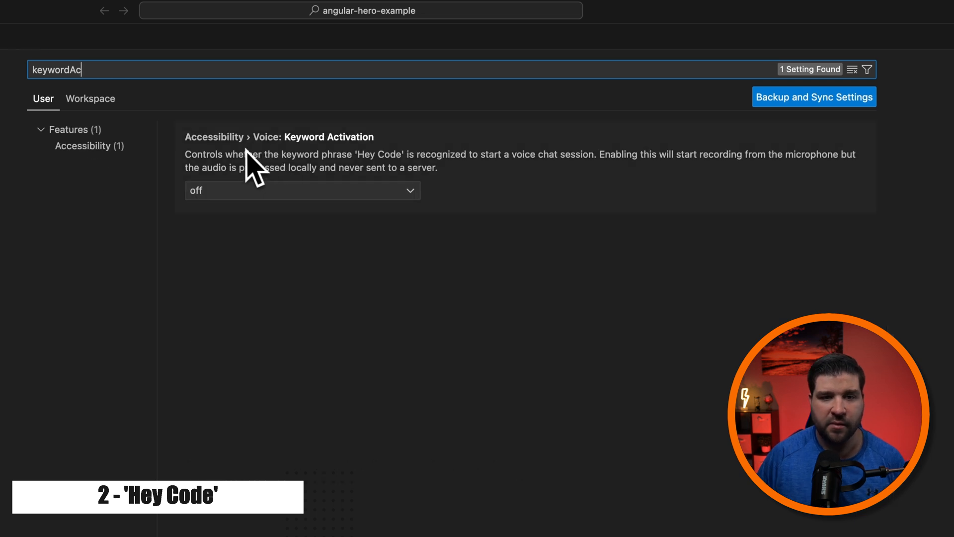
pyautogui.moveTo(382, 167)
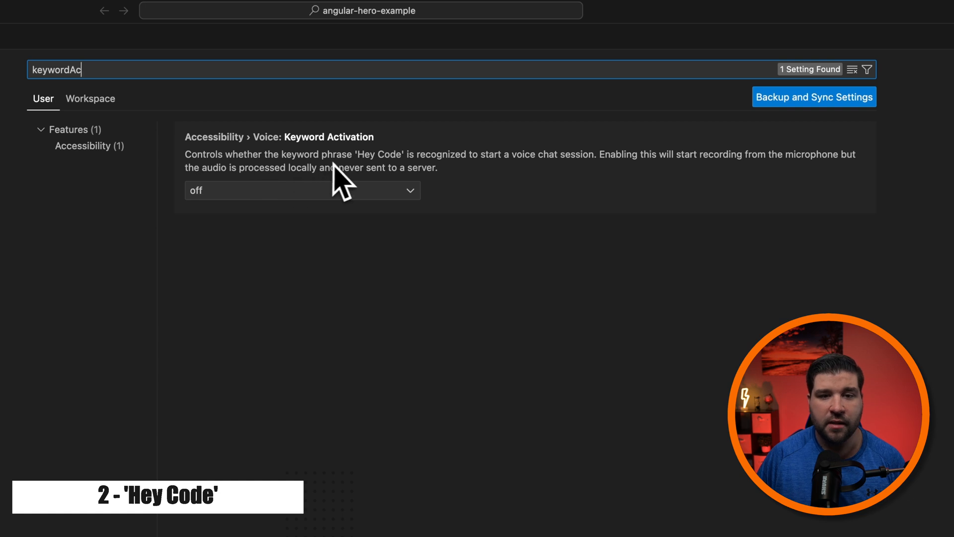
pyautogui.moveTo(541, 180)
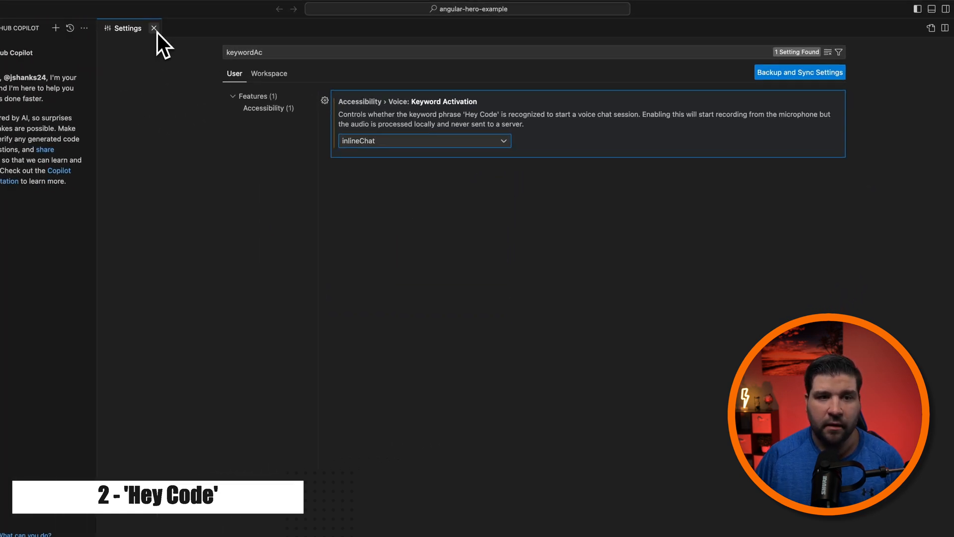
# - Close Settings and ask inline voice chat in app.component.ts 'What does this line of code do?'
pyautogui.click(154, 28)
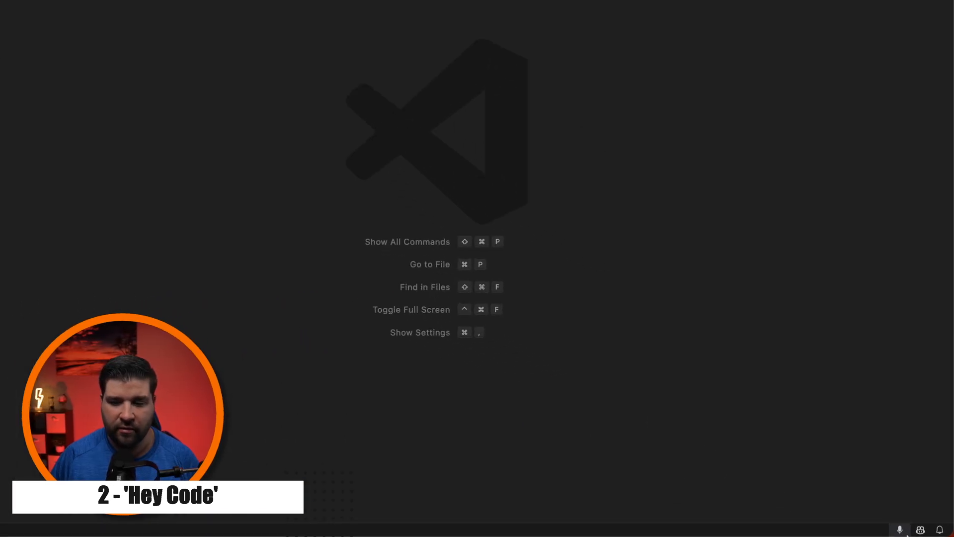
pyautogui.click(870, 526)
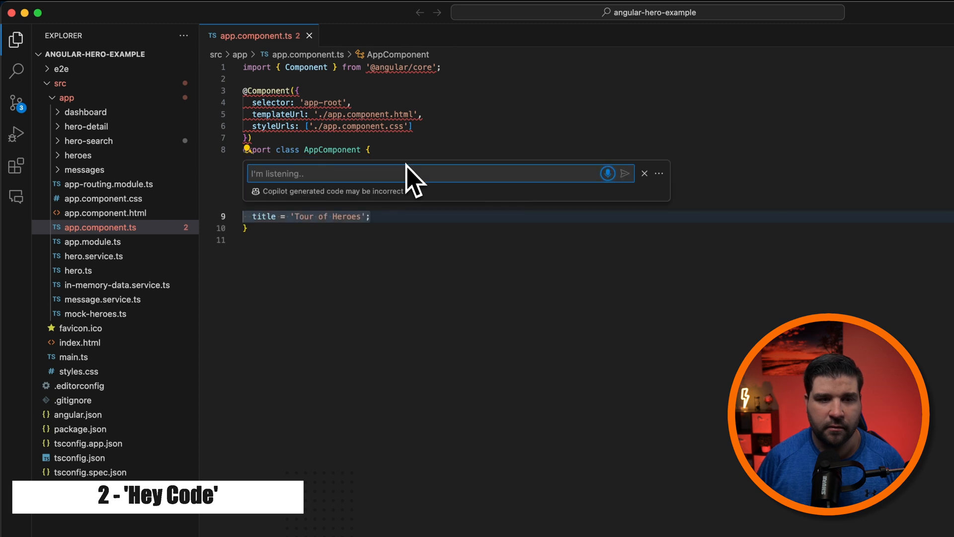
pyautogui.write('What does')
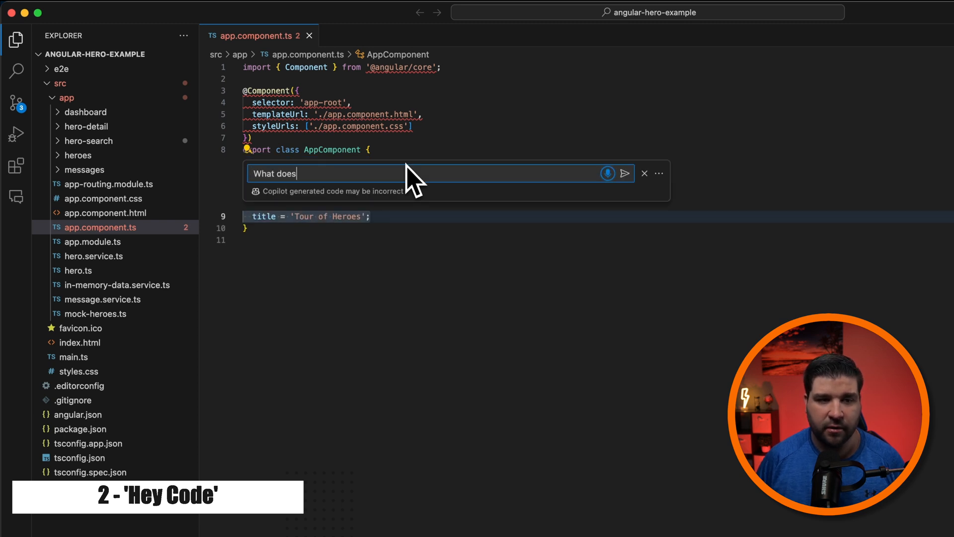
pyautogui.write('this line of code do?')
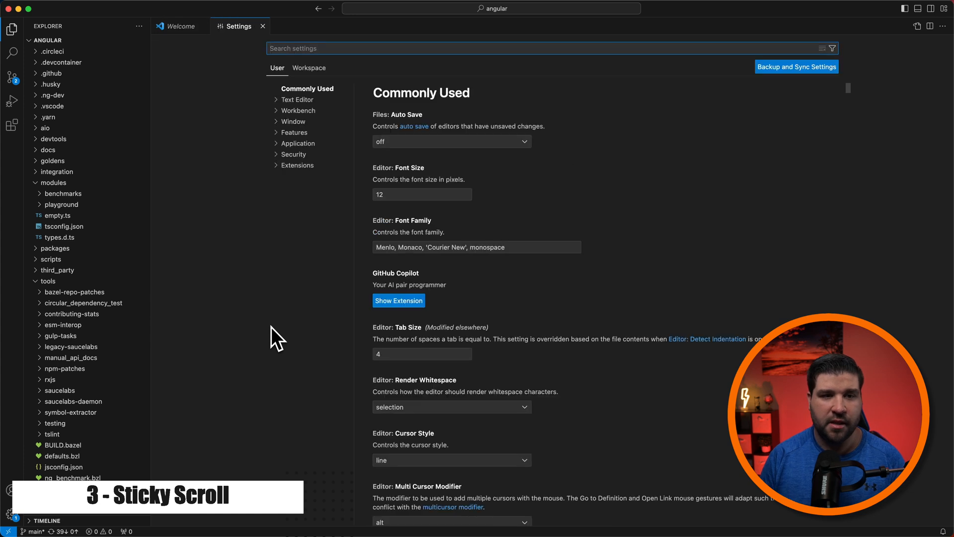
# - Enable Workbench Tree sticky scroll so parent folders stay pinned in the Explorer
pyautogui.write('tree sticky scroll')
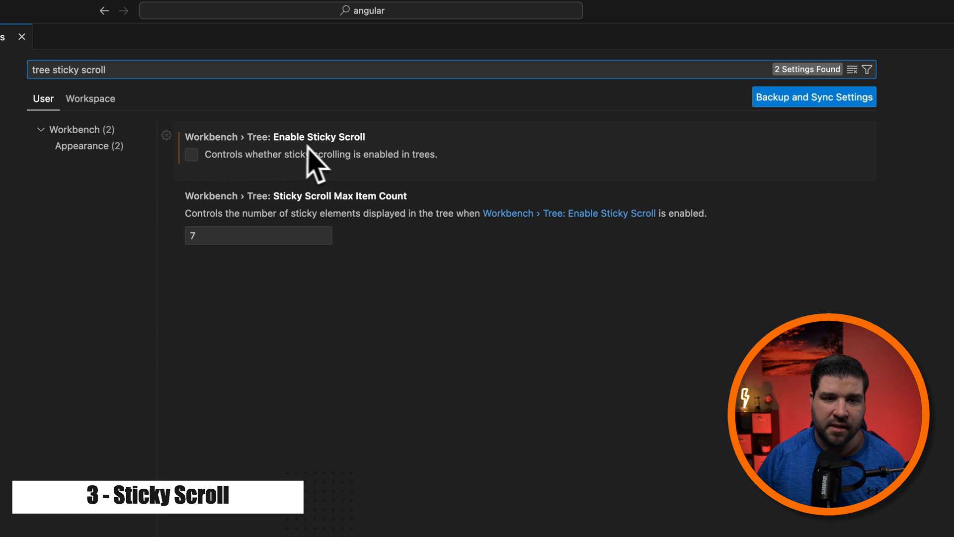
pyautogui.click(191, 154)
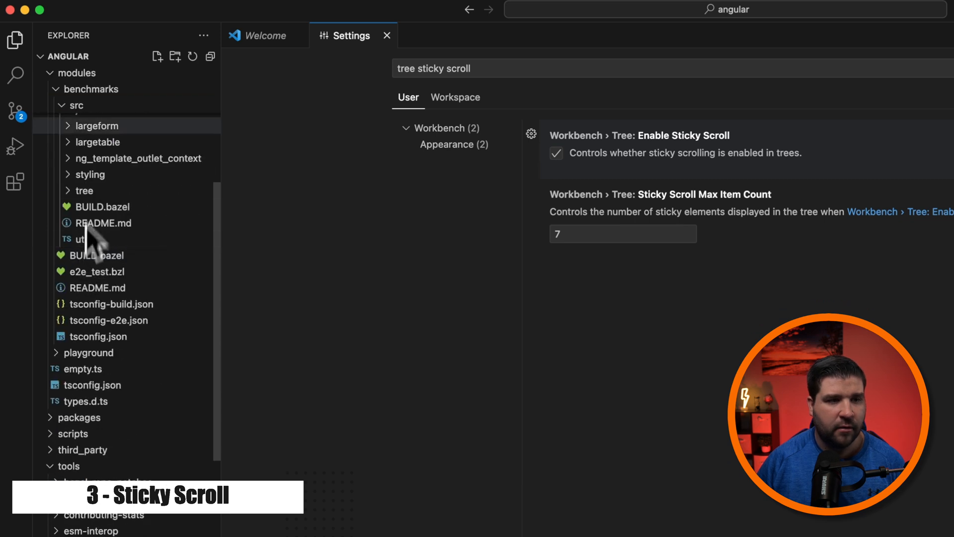
pyautogui.moveTo(110, 116)
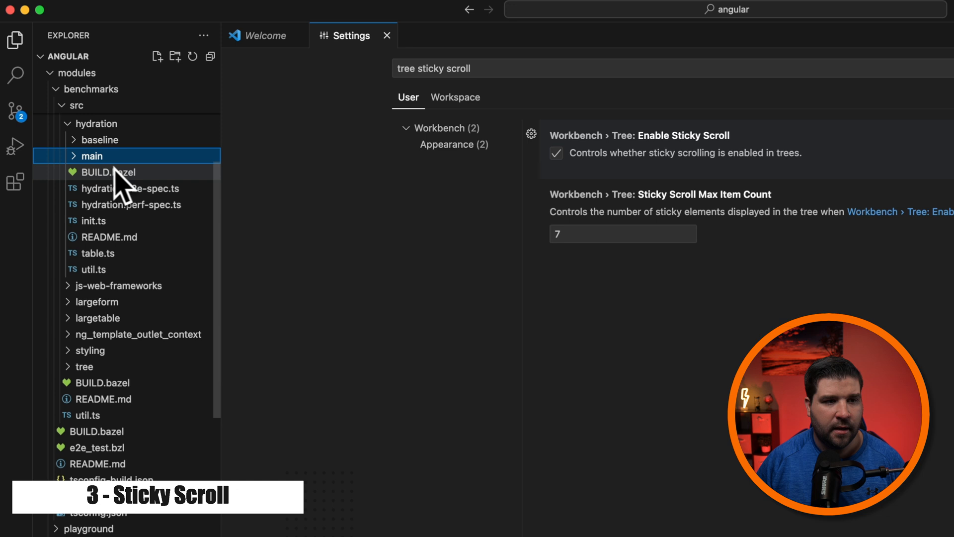
pyautogui.click(92, 155)
pyautogui.write('erminal')
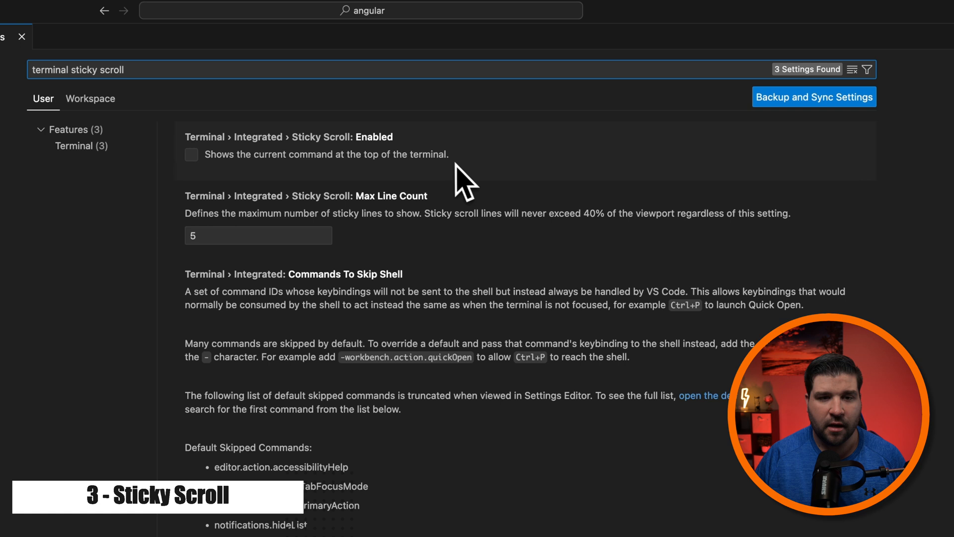
pyautogui.moveTo(332, 170)
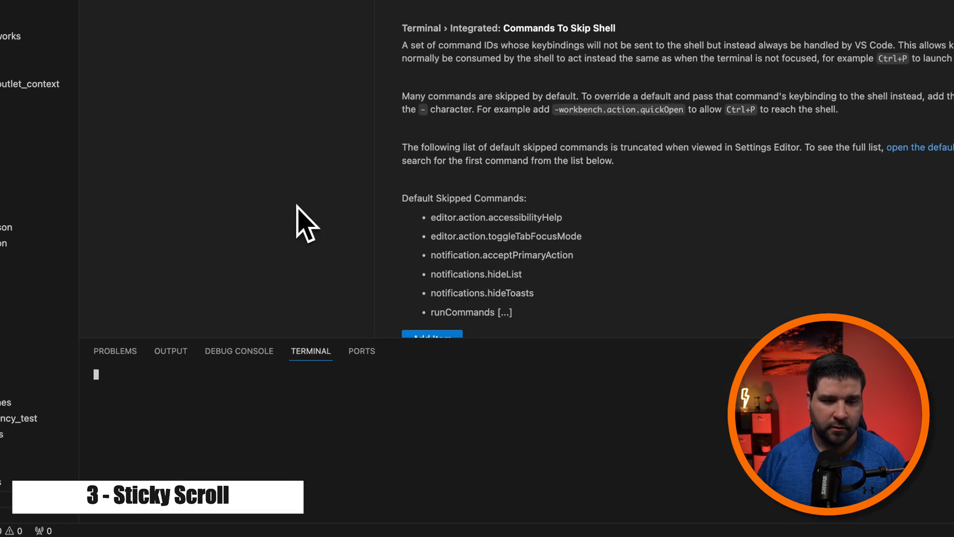
# - Run ls -l in the terminal and scroll its output with the command pinned on top
pyautogui.write('ls -l')
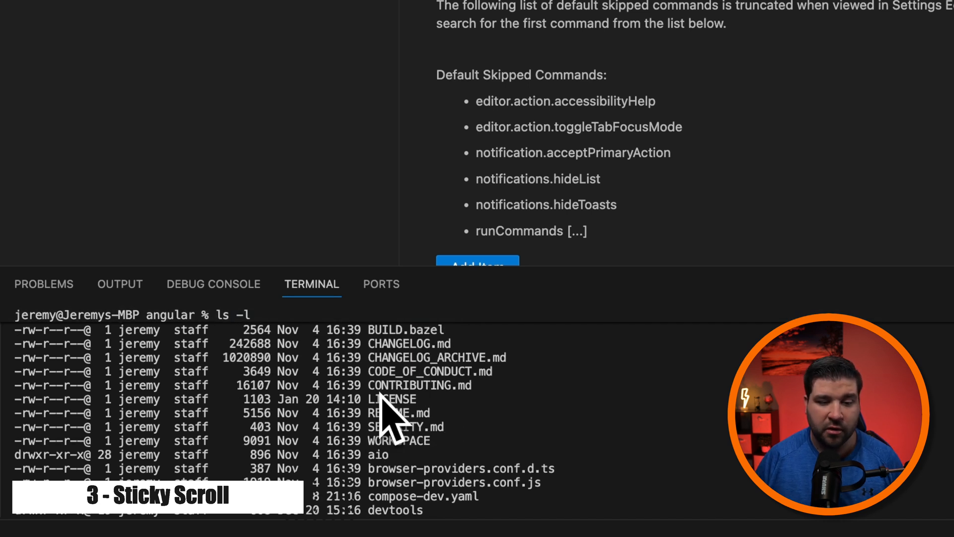
pyautogui.scroll(-3)
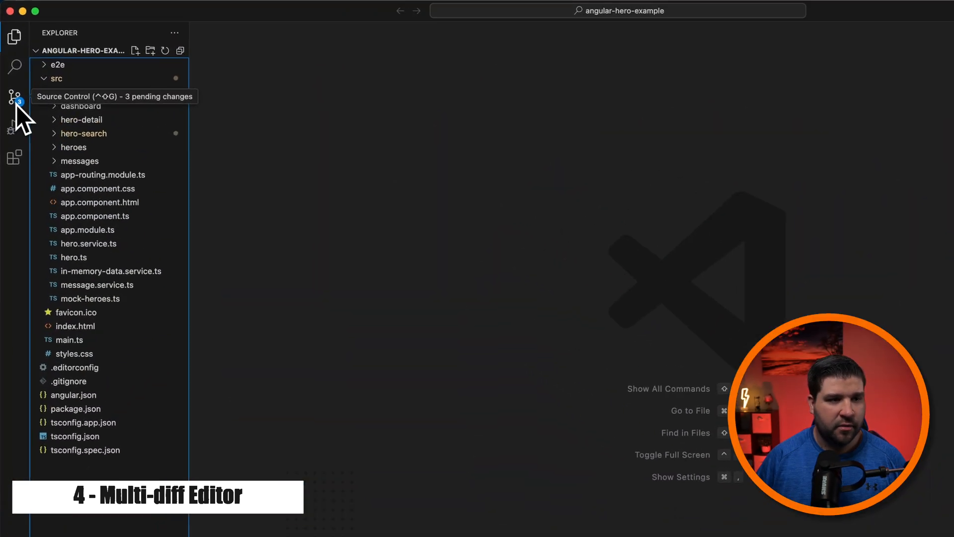
# - Show Source Control and view all pending hero-search changes in one multi-diff editor
pyautogui.click(12, 97)
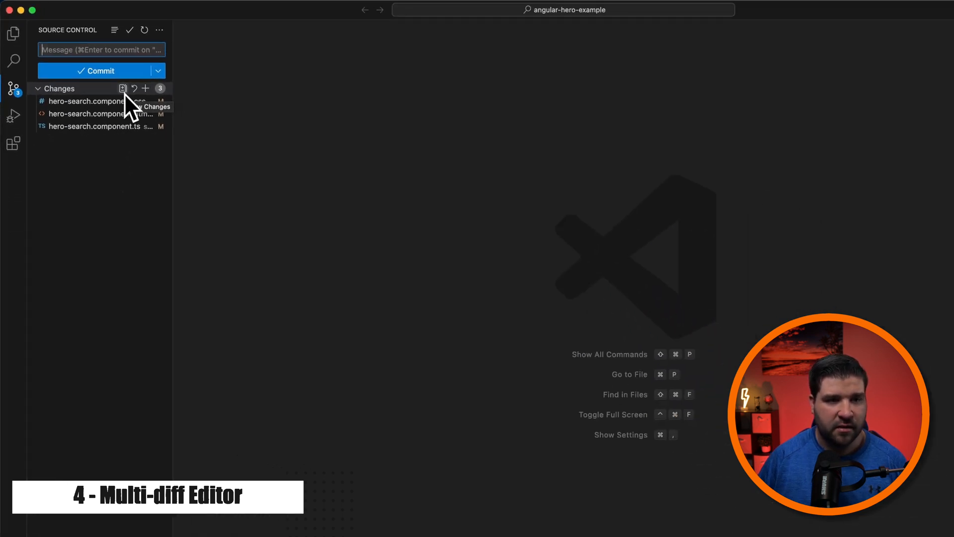
pyautogui.click(122, 89)
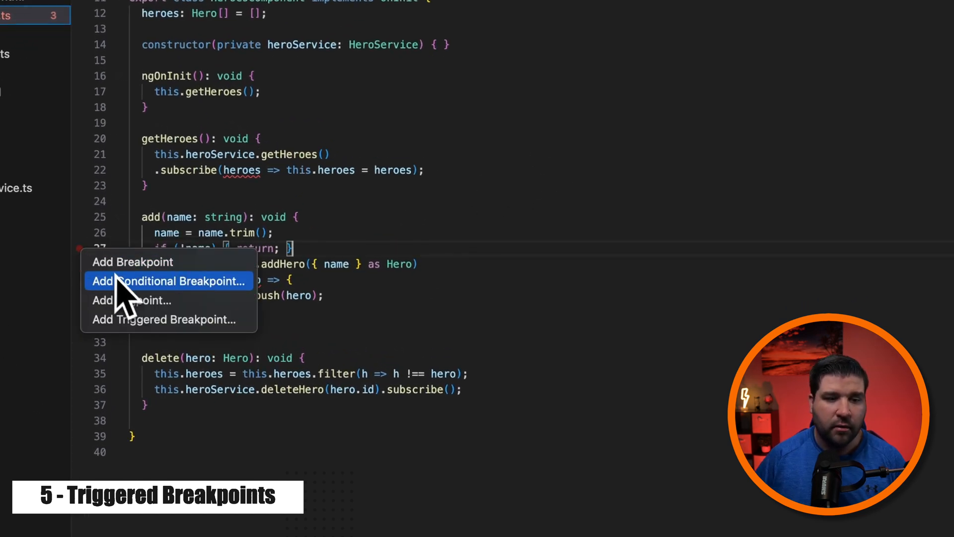
# - Add a breakpoint on line 27 and a triggered breakpoint on line 30 that waits for it
pyautogui.click(168, 280)
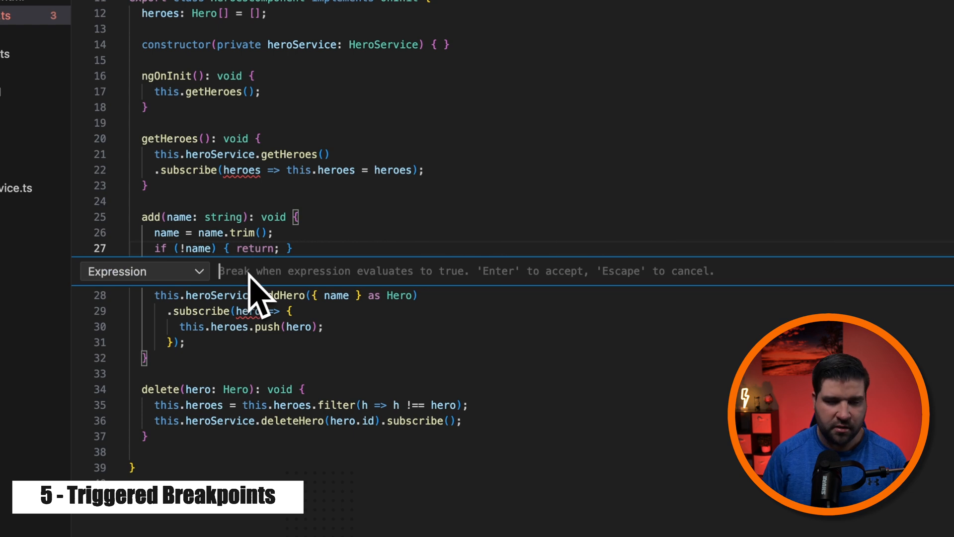
pyautogui.write('n')
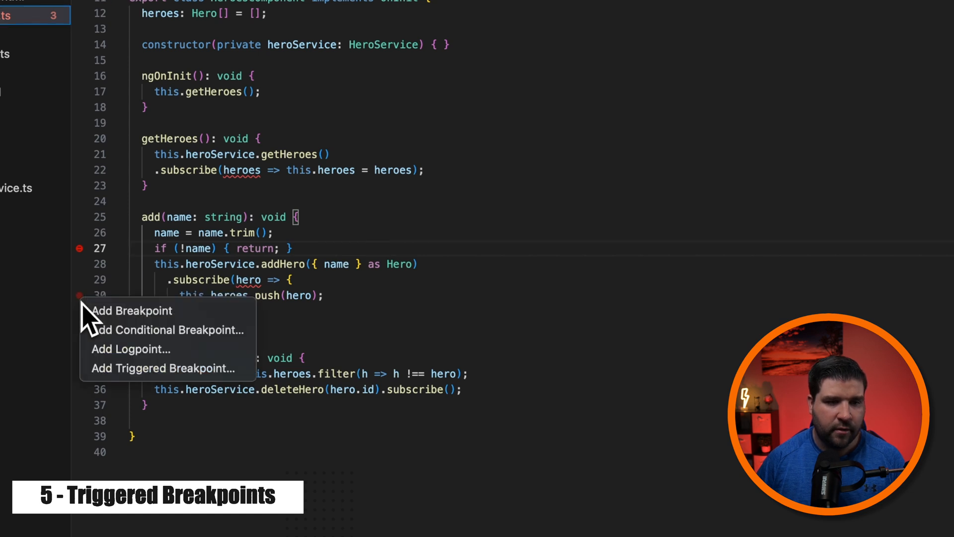
pyautogui.moveTo(164, 368)
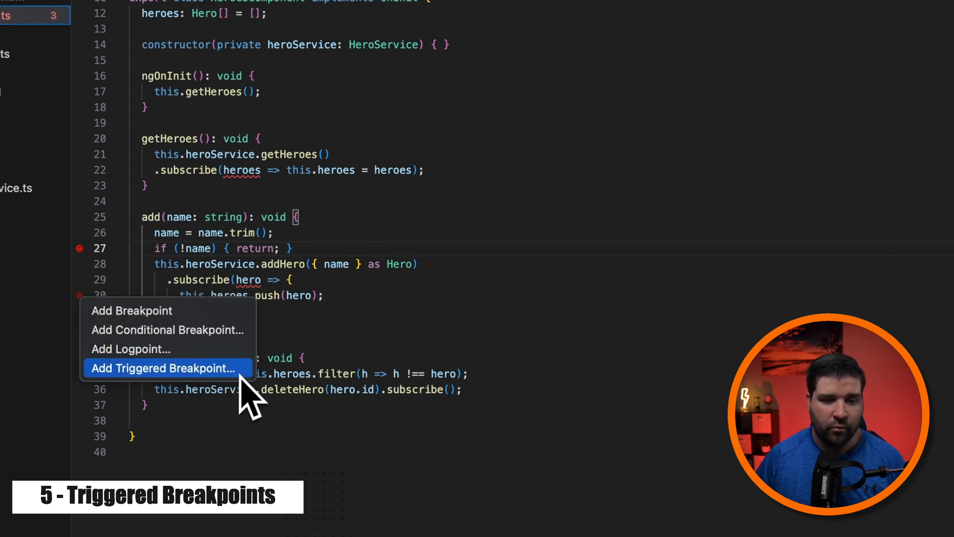
pyautogui.click(162, 368)
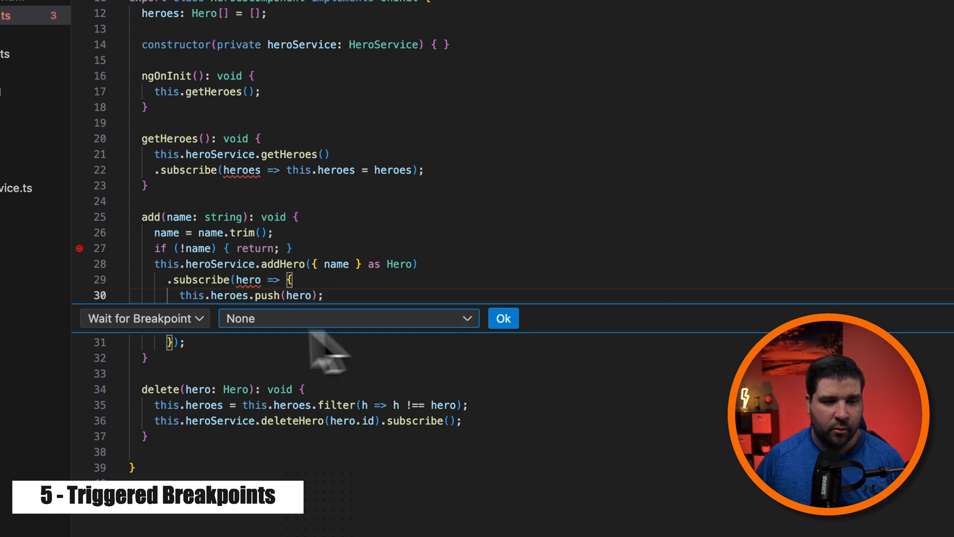
pyautogui.click(349, 318)
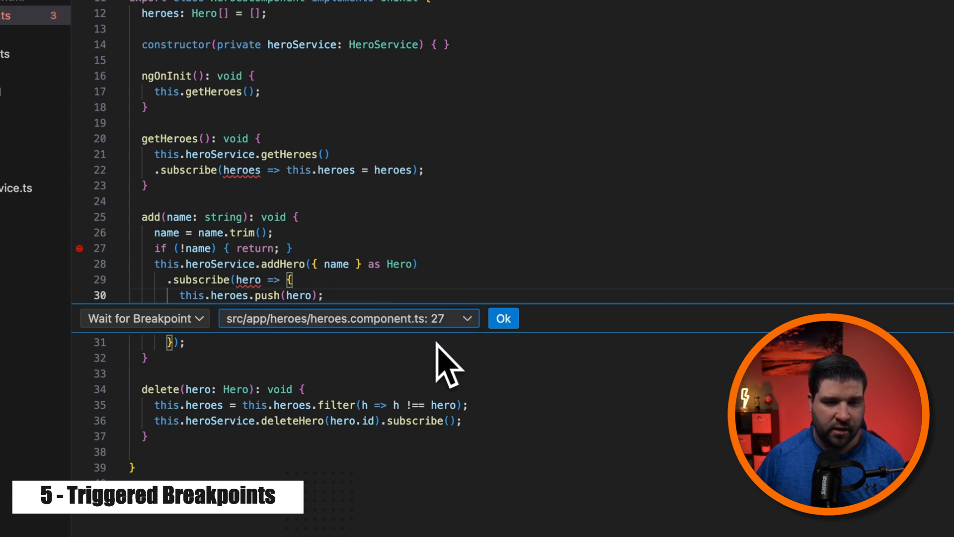
pyautogui.click(503, 318)
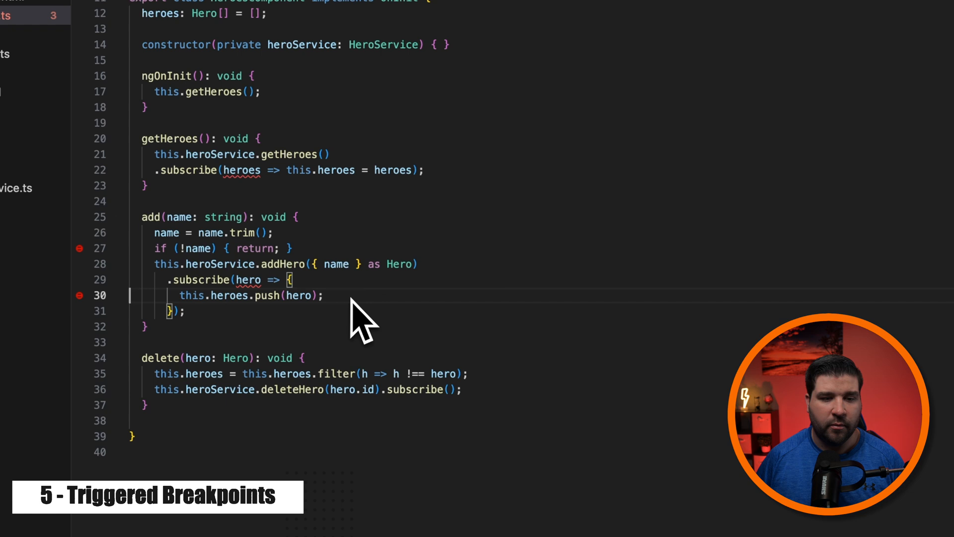
pyautogui.moveTo(222, 259)
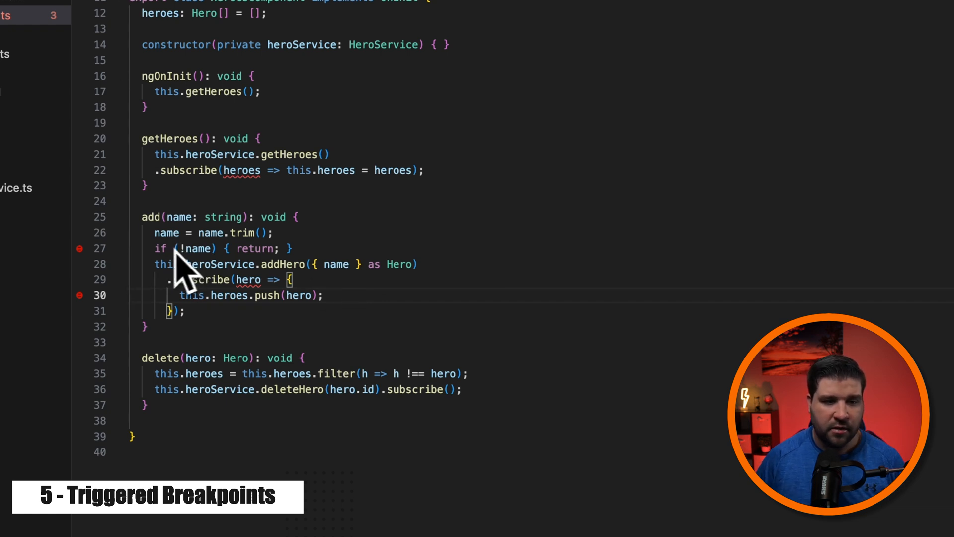
pyautogui.moveTo(347, 319)
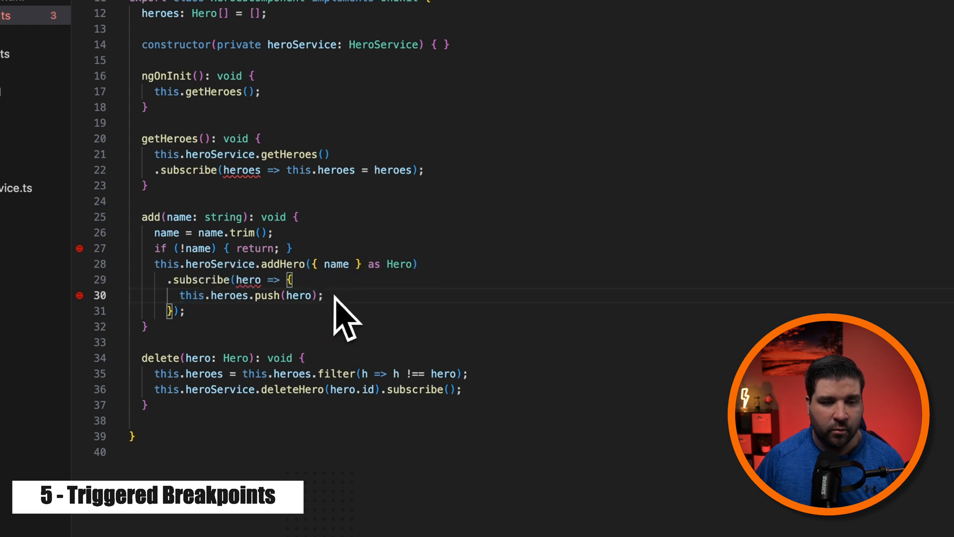
pyautogui.moveTo(356, 316)
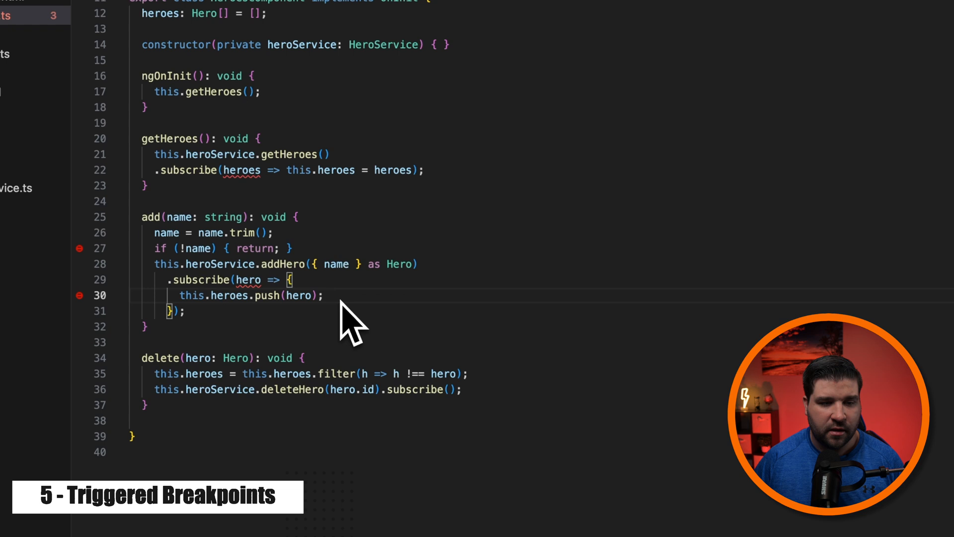
pyautogui.moveTo(230, 296)
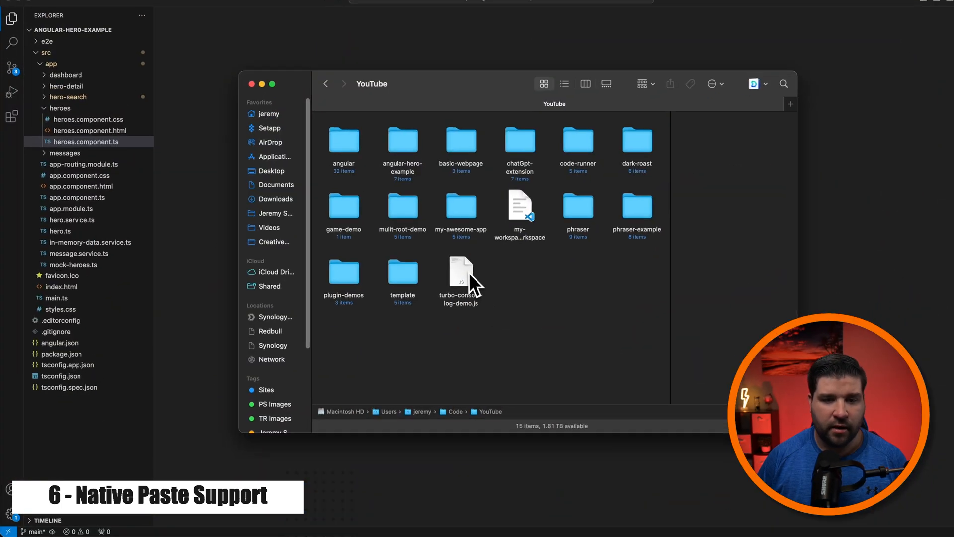
# - Copy turbo-console-log-demo.js from Finder and confirm pasting it into the project
pyautogui.click(460, 270)
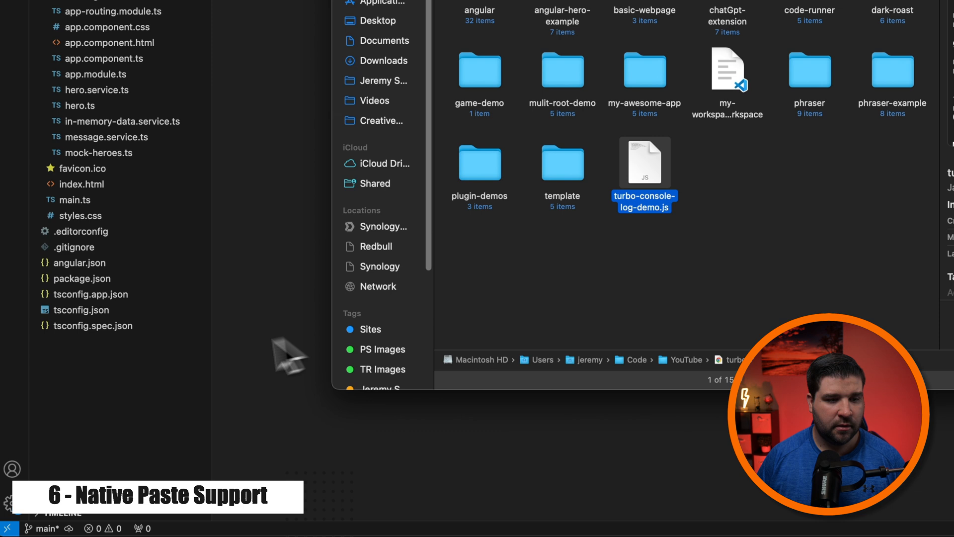
pyautogui.press('cmd+v')
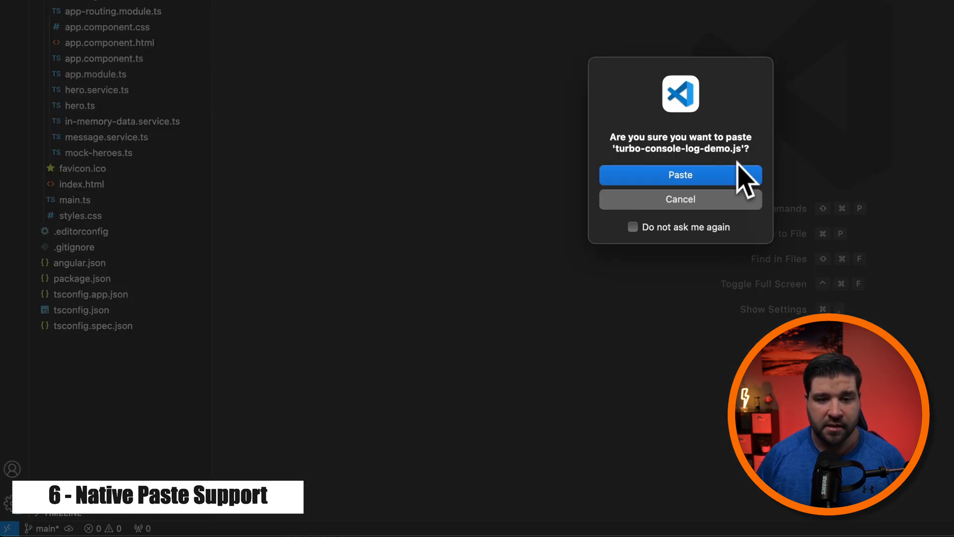
pyautogui.click(680, 175)
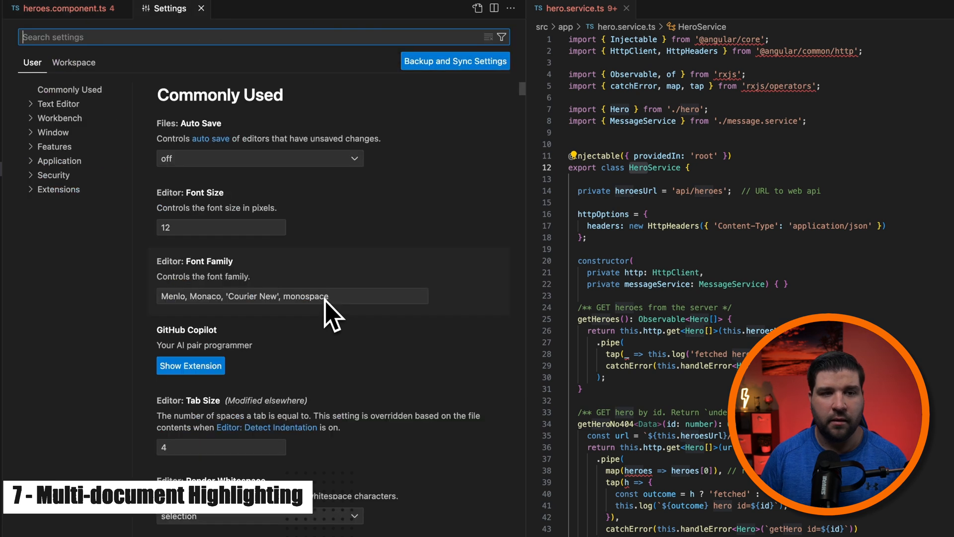
# - Set Occurrences Highlight to multiFile and select HeroService to highlight it across open files
pyautogui.write('occur')
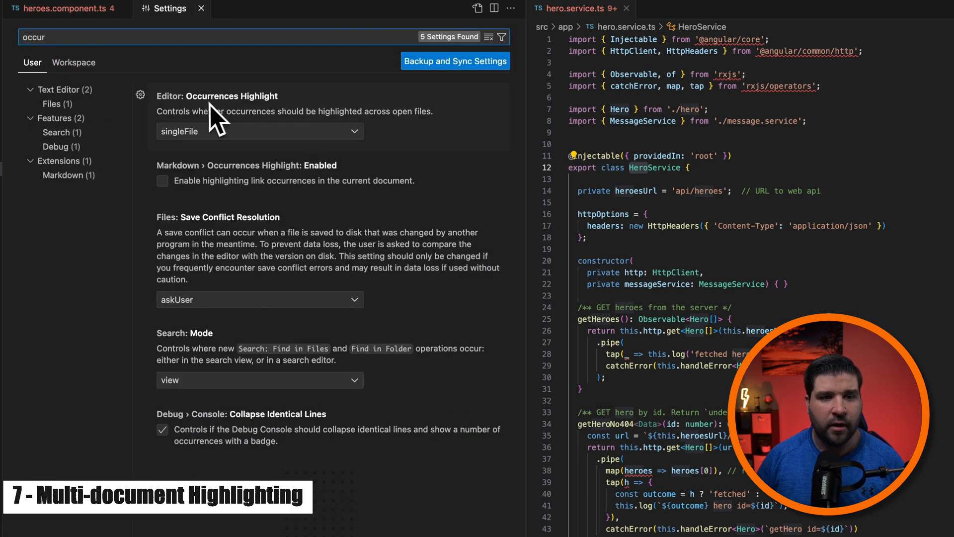
pyautogui.moveTo(332, 149)
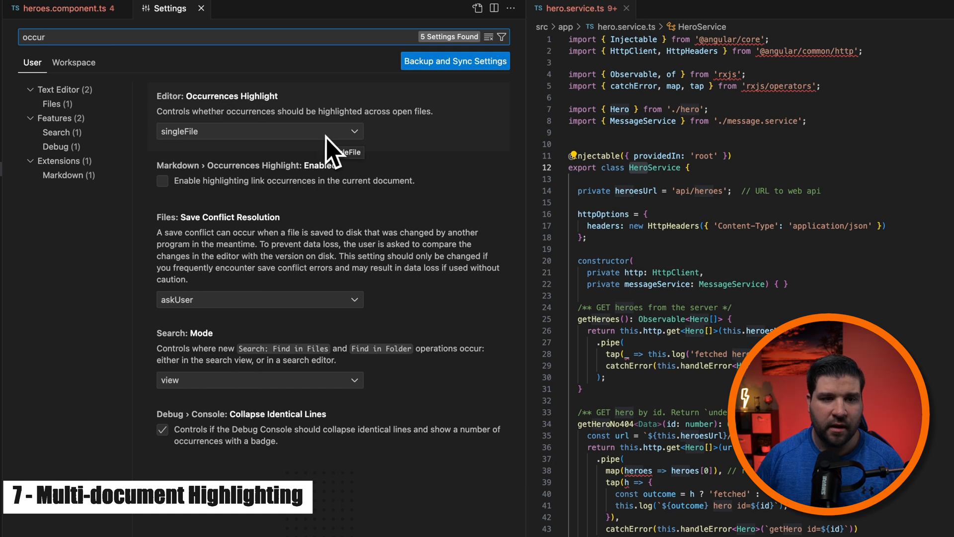
pyautogui.click(260, 132)
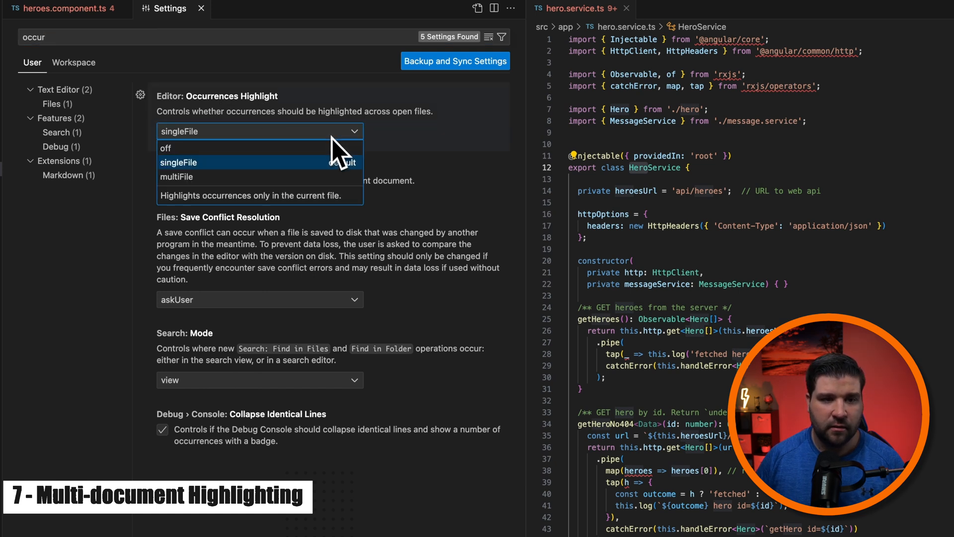
pyautogui.moveTo(177, 177)
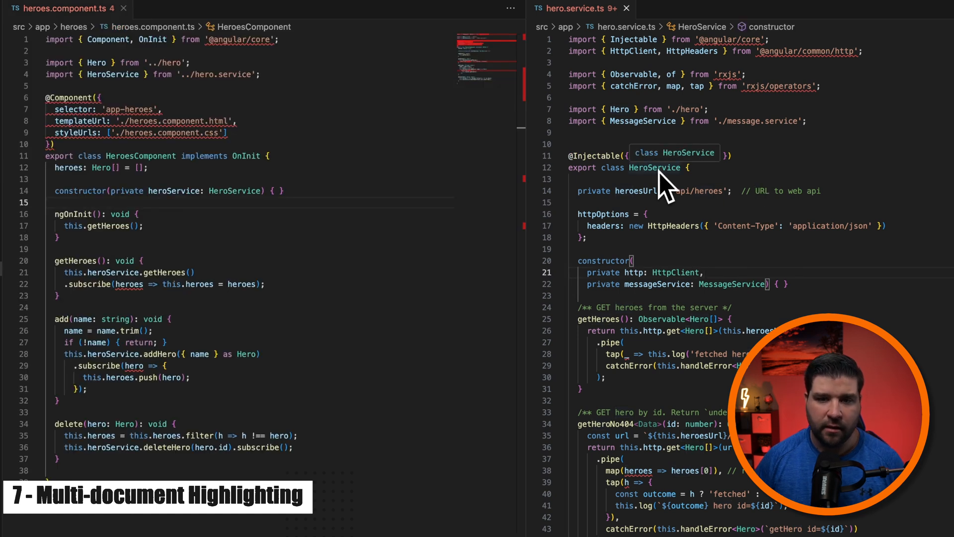
pyautogui.doubleClick(654, 167)
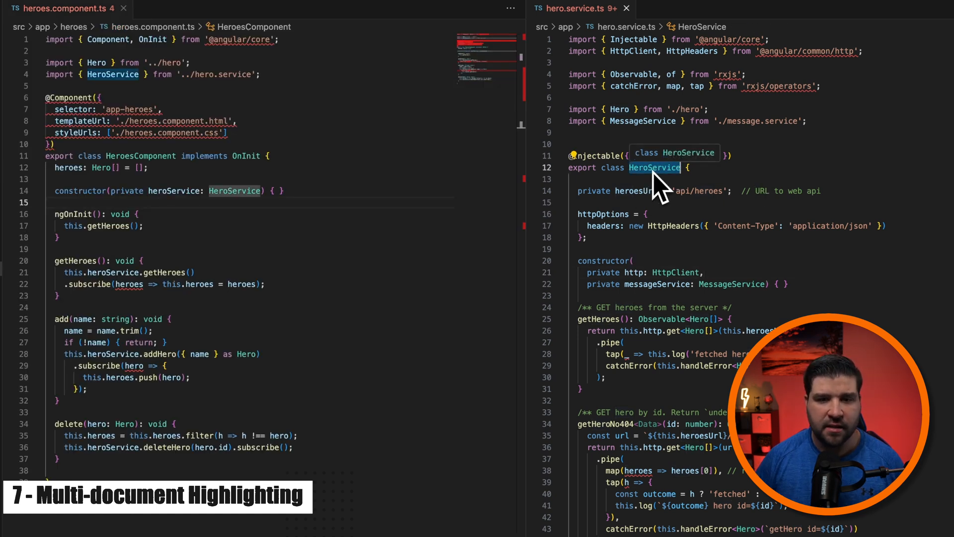
pyautogui.moveTo(112, 75)
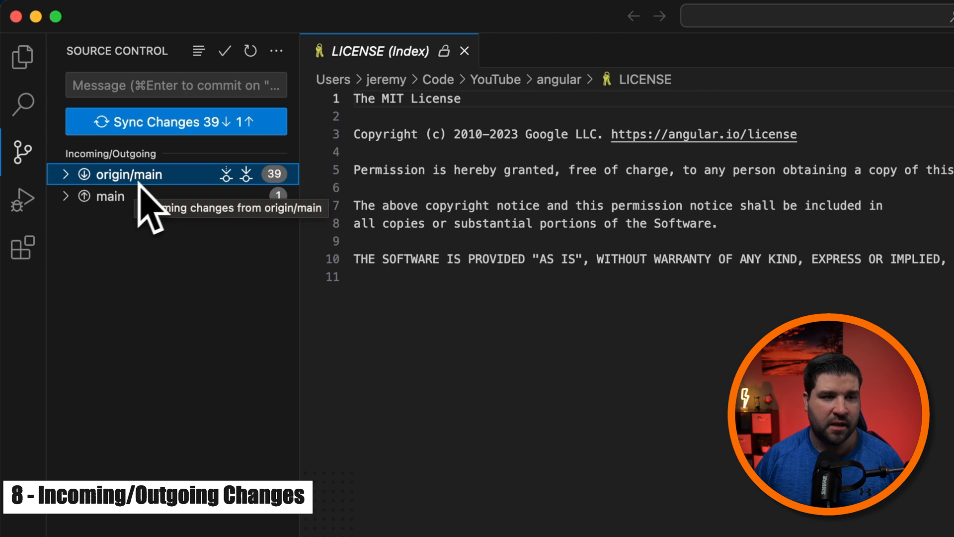
pyautogui.moveTo(110, 196)
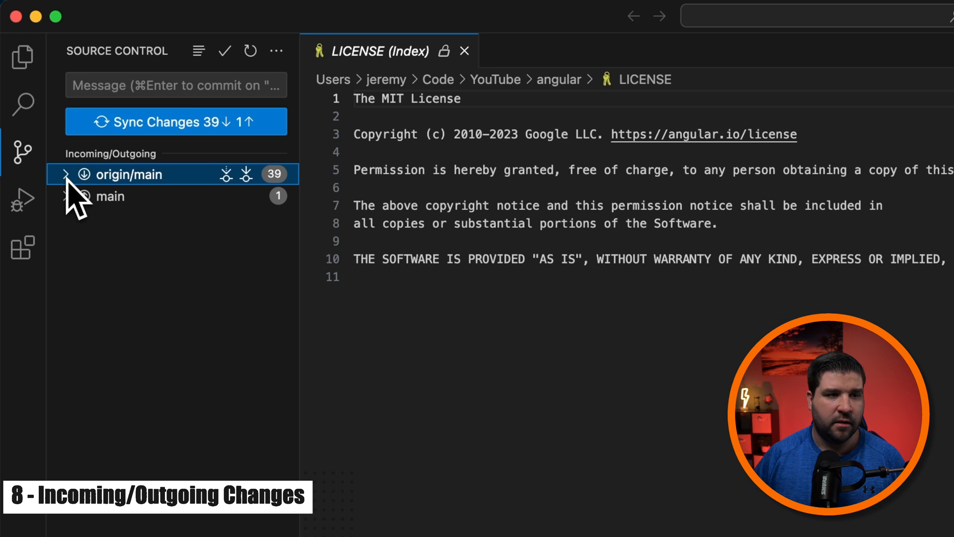
# - Expand origin/main under Incoming/Outgoing to list its 39 incoming commits with change counts
pyautogui.click(65, 175)
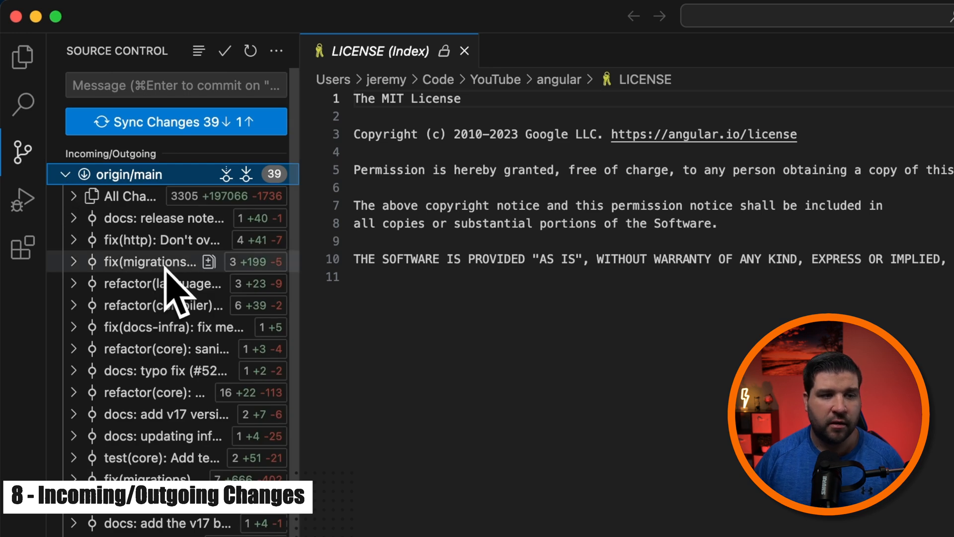
pyautogui.moveTo(121, 170)
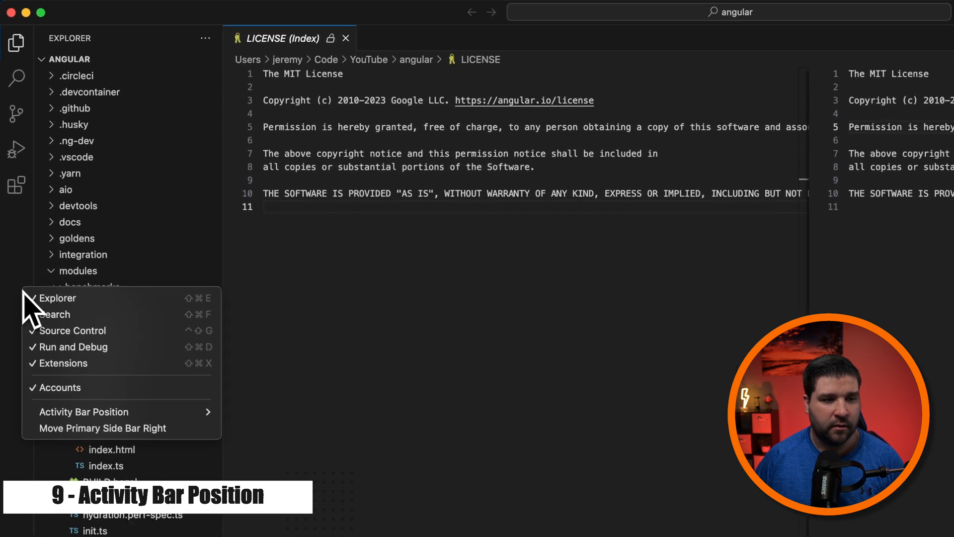
pyautogui.moveTo(86, 422)
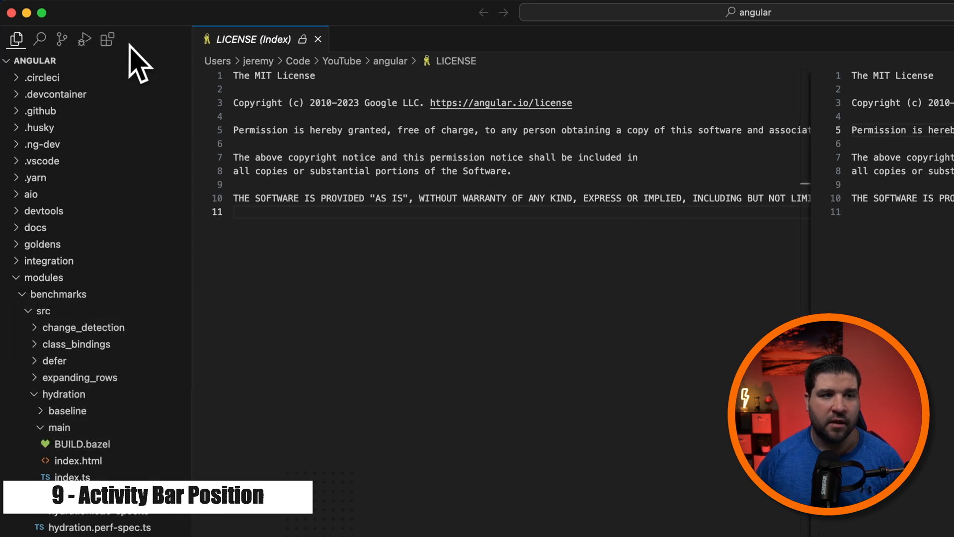
pyautogui.moveTo(107, 38)
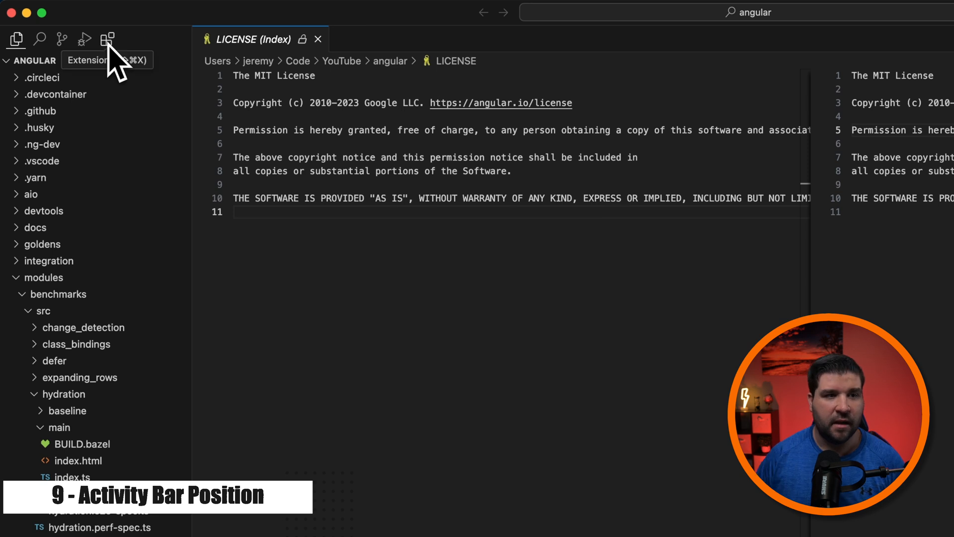
pyautogui.moveTo(535, 306)
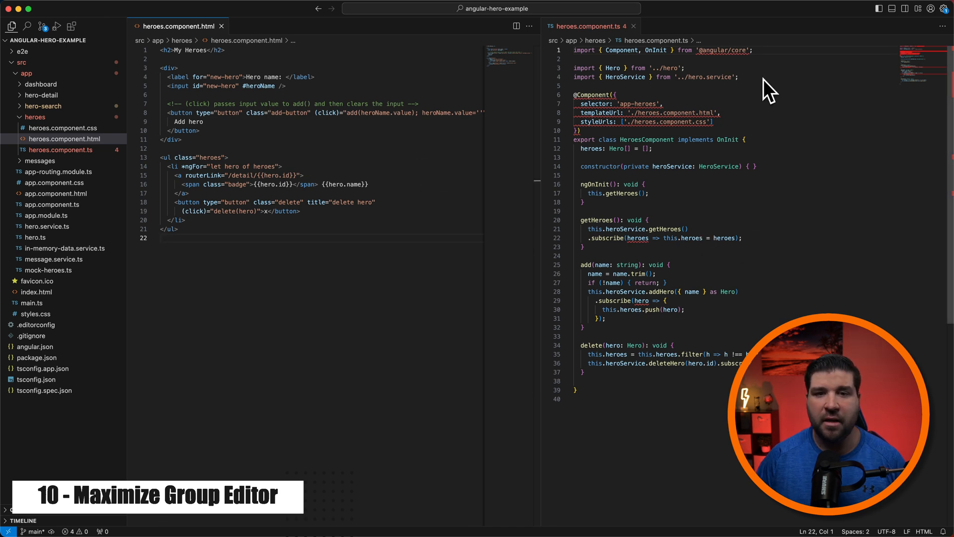
pyautogui.moveTo(609, 40)
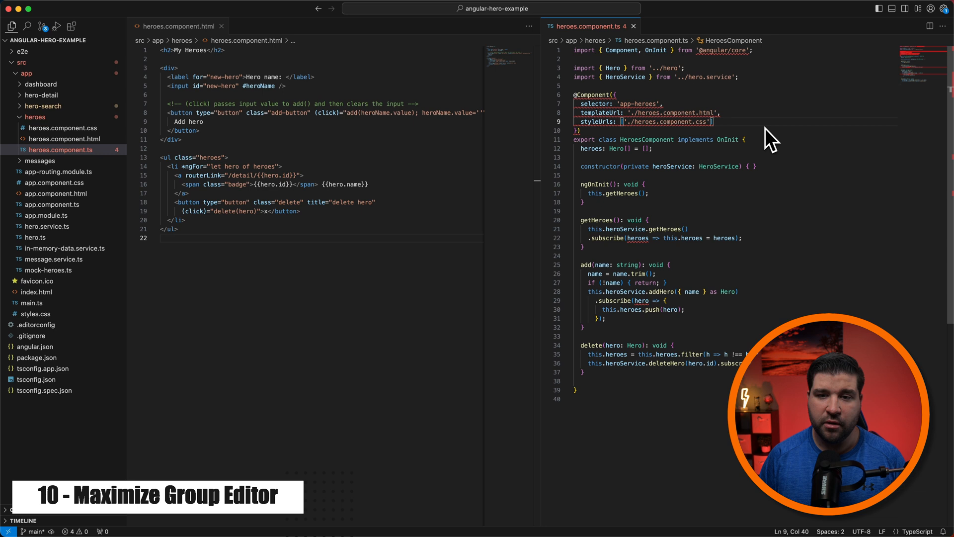
# - Maximize the heroes.component.ts group via Cmd+K Cmd+M, then the app.component.html group via its title-bar button
pyautogui.press('cmd+k')
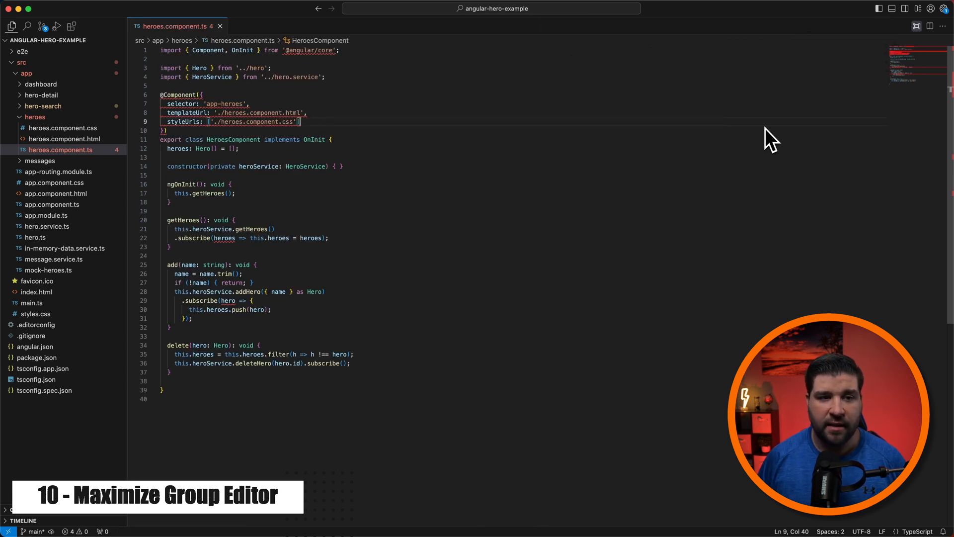
pyautogui.moveTo(919, 26)
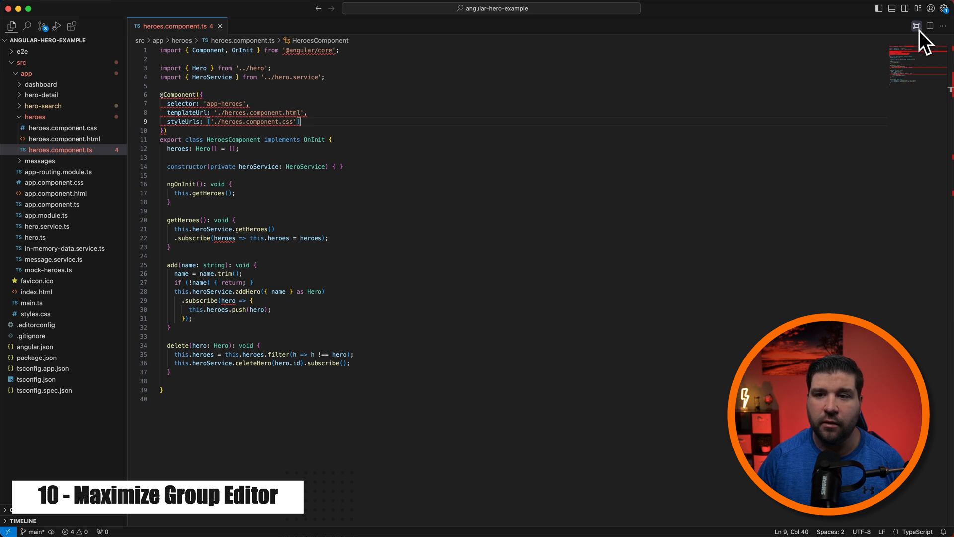
pyautogui.moveTo(915, 26)
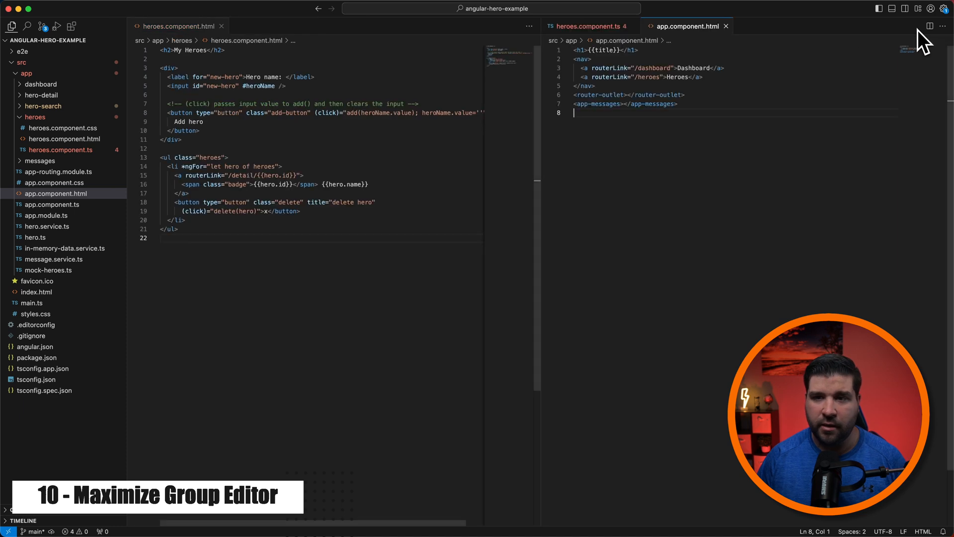
pyautogui.moveTo(696, 187)
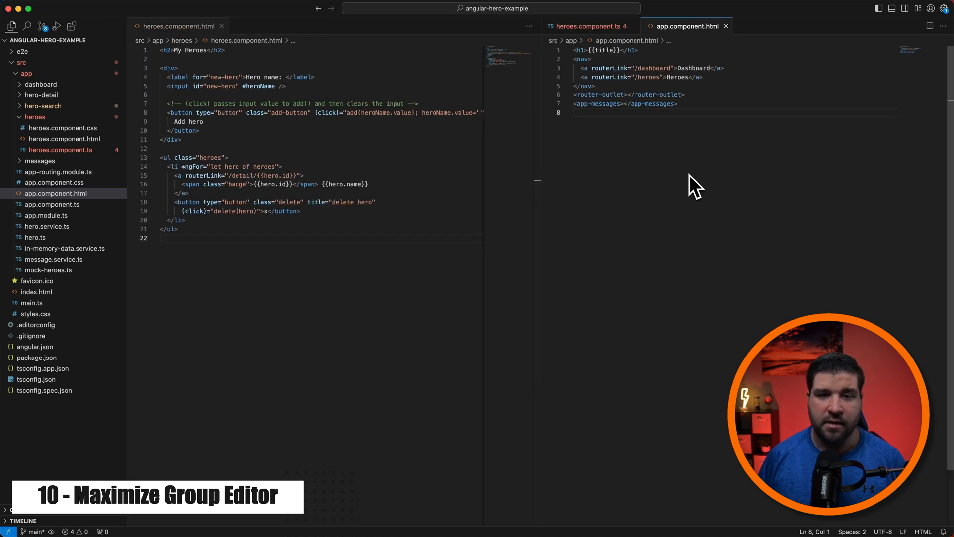
pyautogui.click(916, 26)
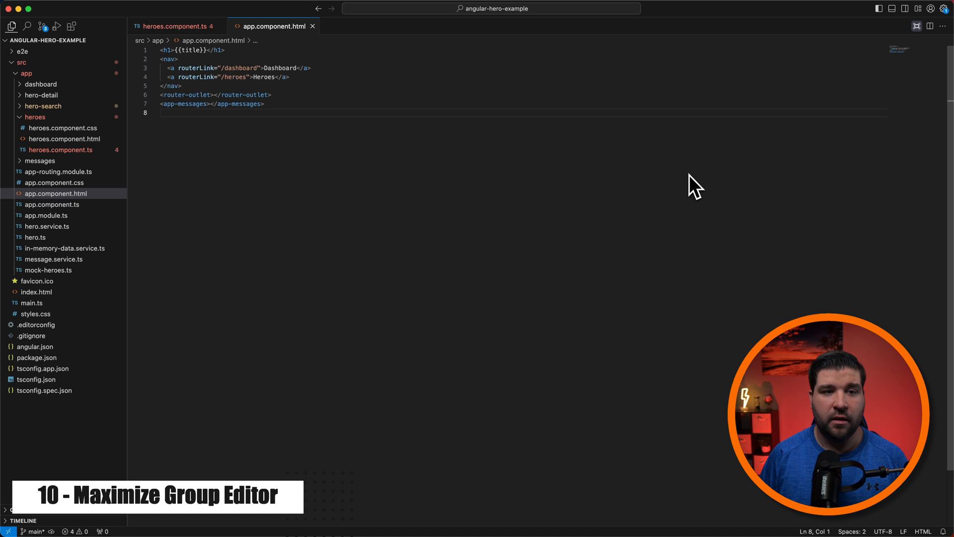